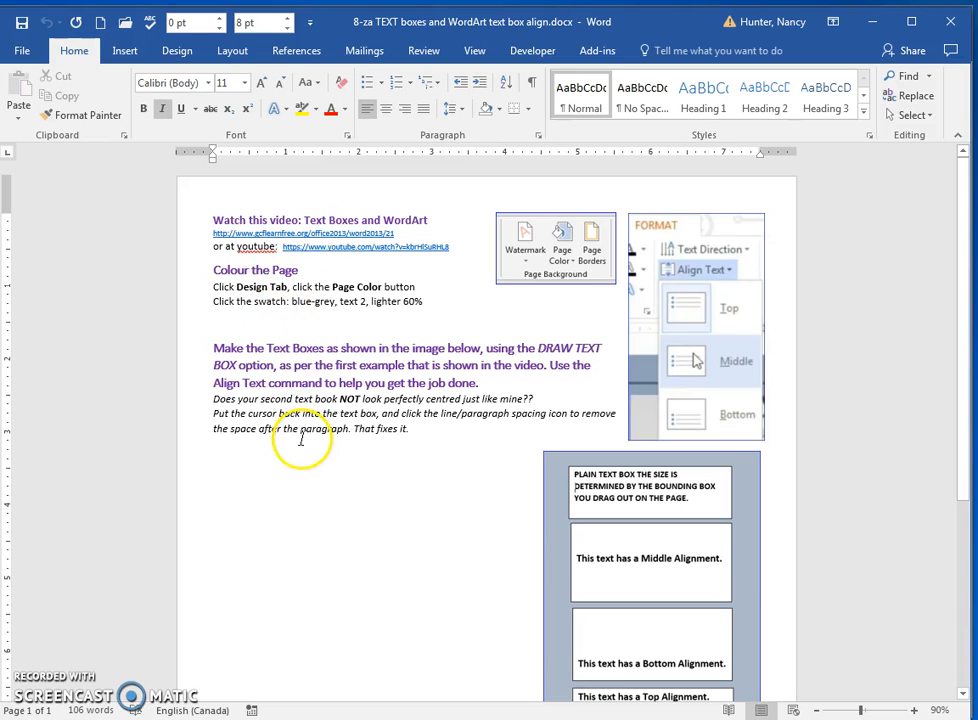
mouse_move(336, 504)
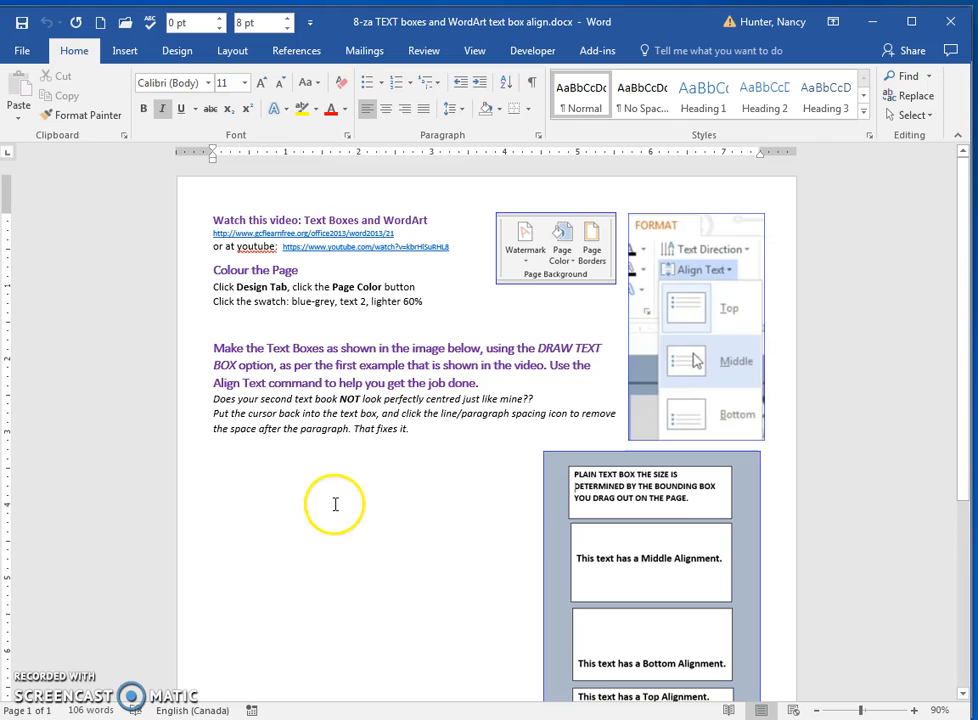
Bring up the Text Box gallery from the Insert options
click(124, 50)
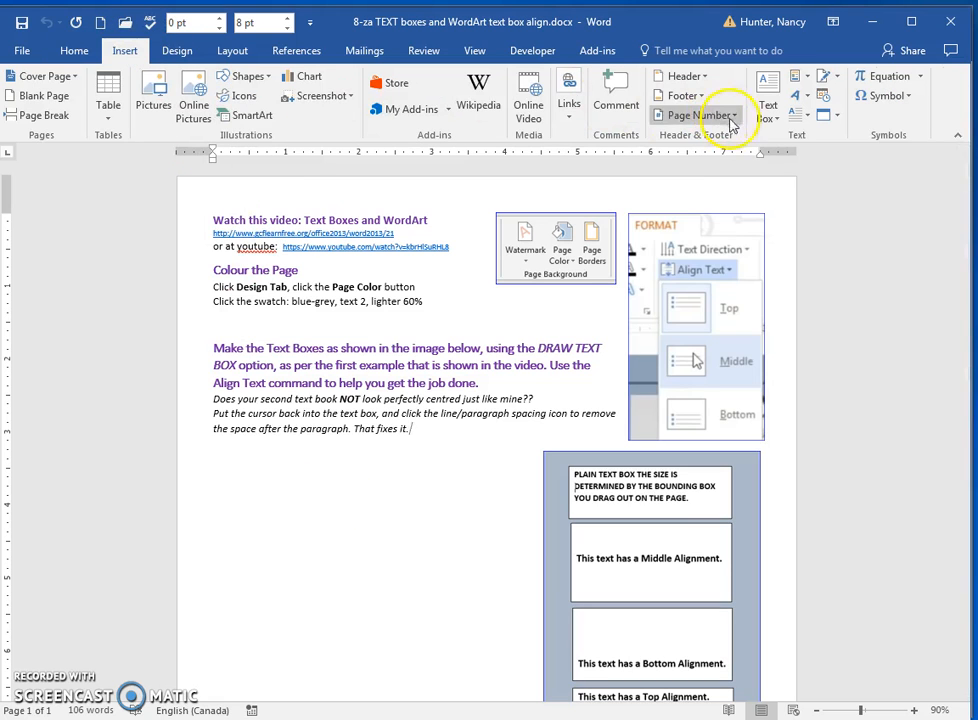
click(766, 96)
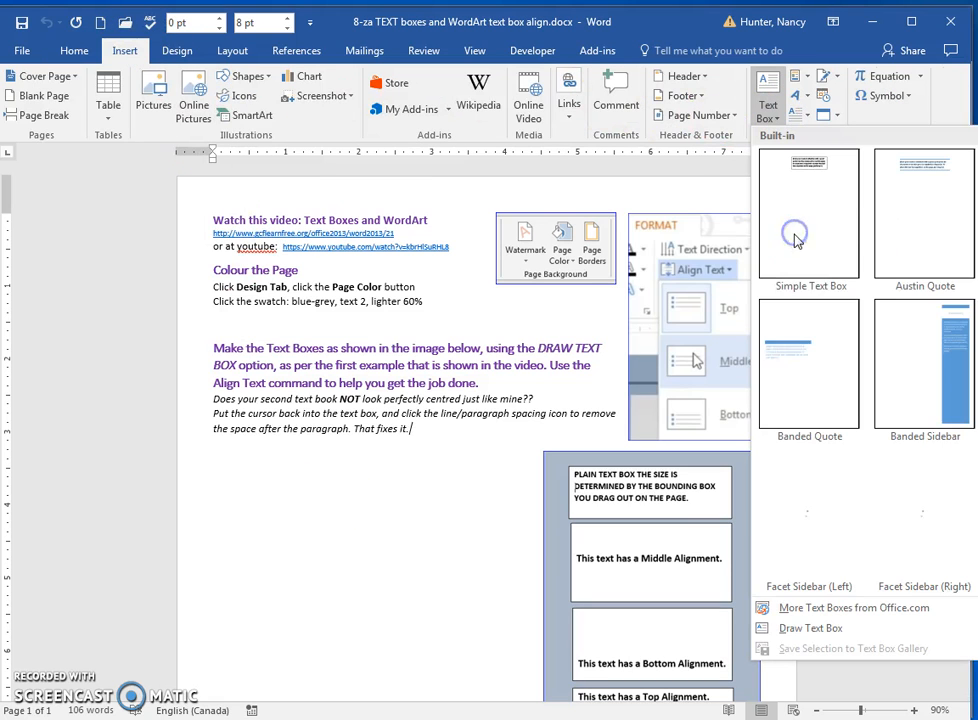
Draw a custom text box below the instructions
click(808, 628)
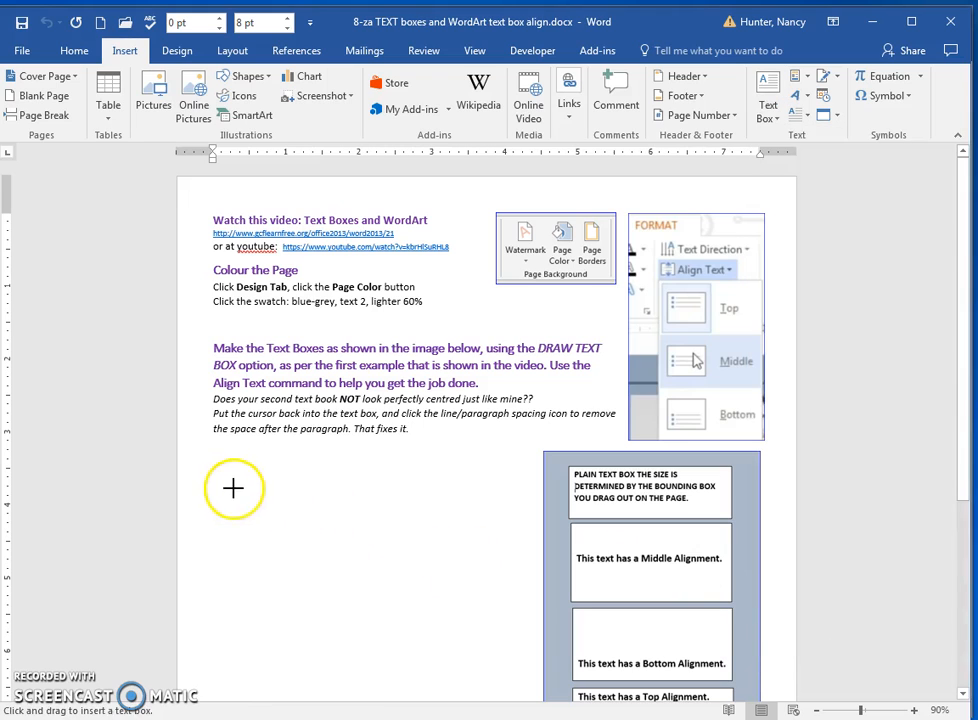
drag(232, 488, 454, 552)
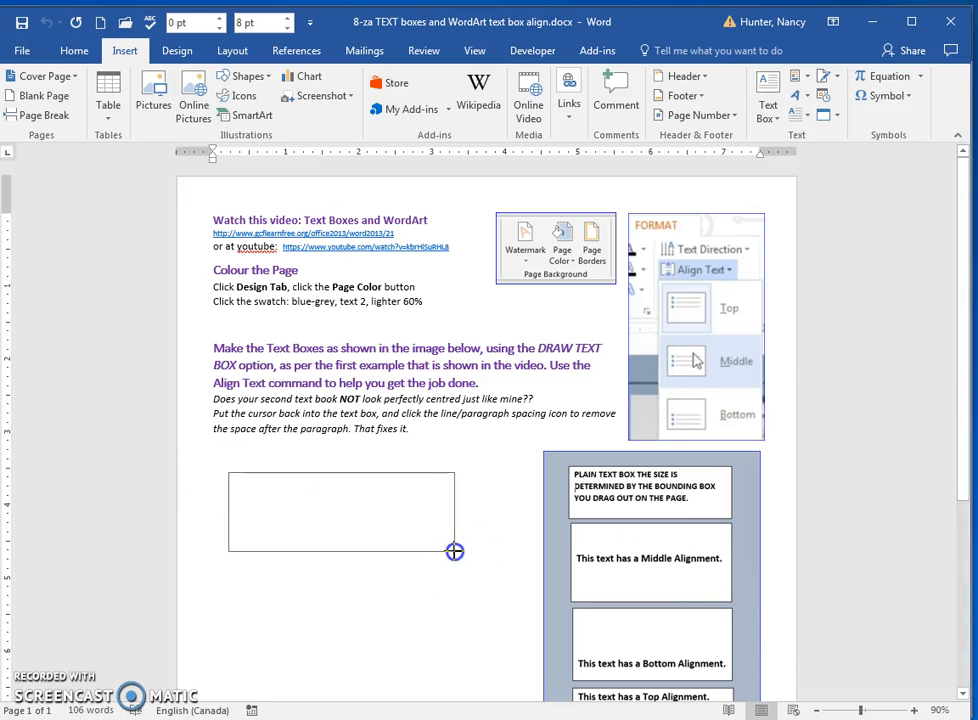
drag(228, 478, 454, 552)
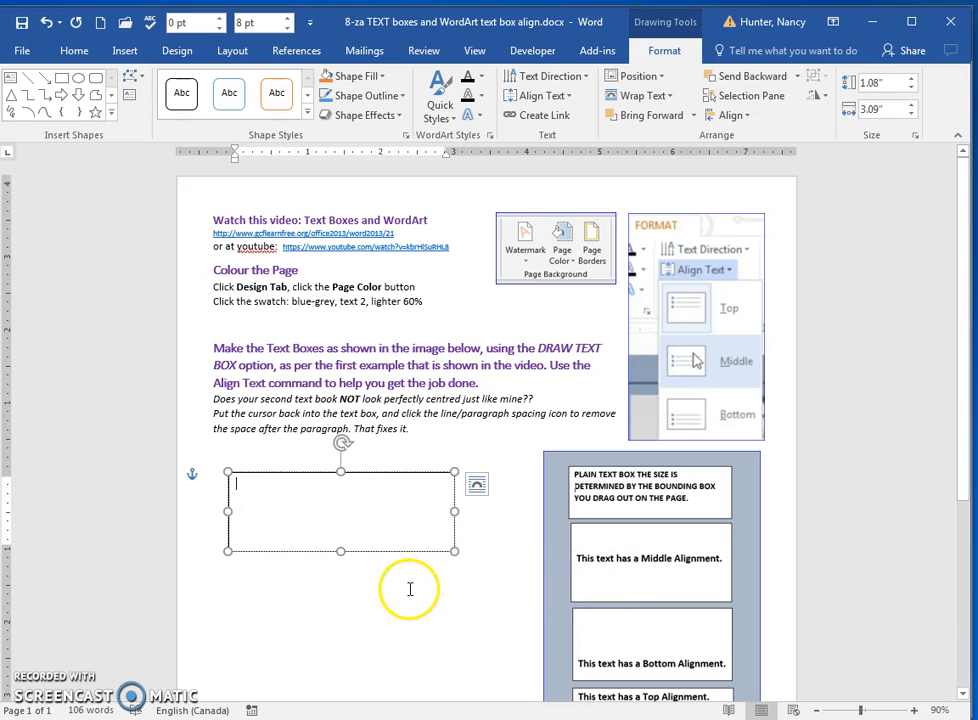
Enter 'This text has a middle alignment.' into the new text box
text(T)
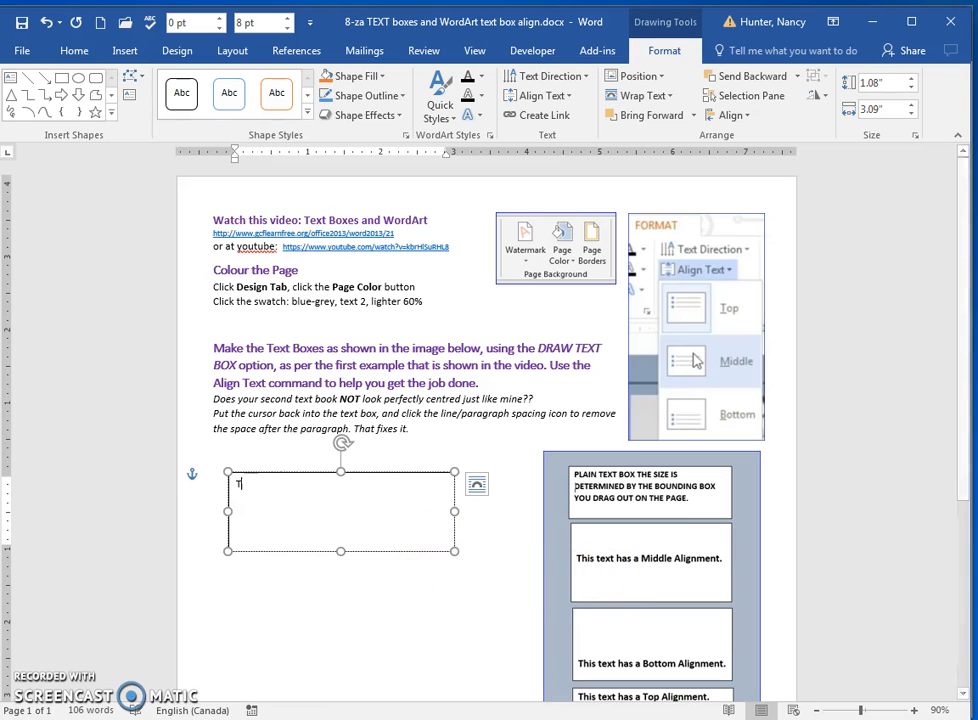
text(This text has)
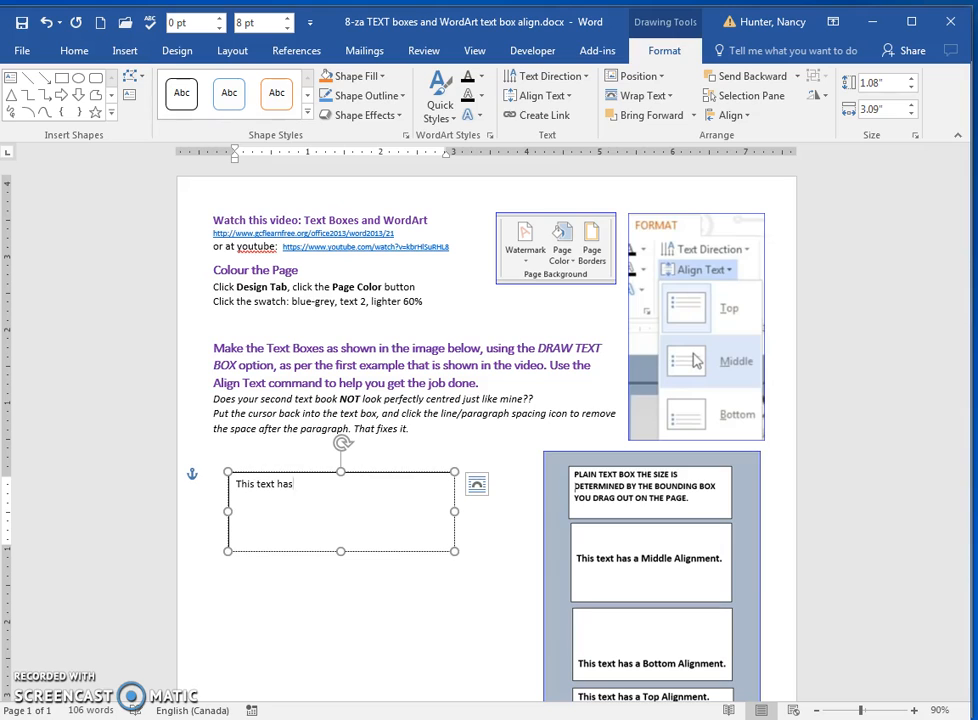
text(a middle a)
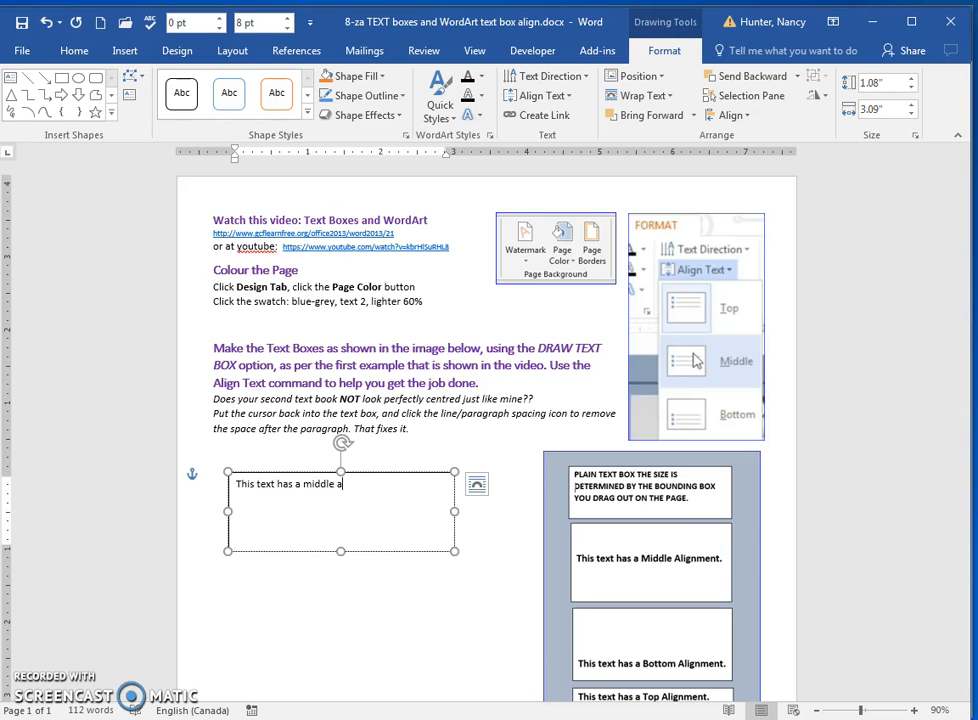
text(lignment.)
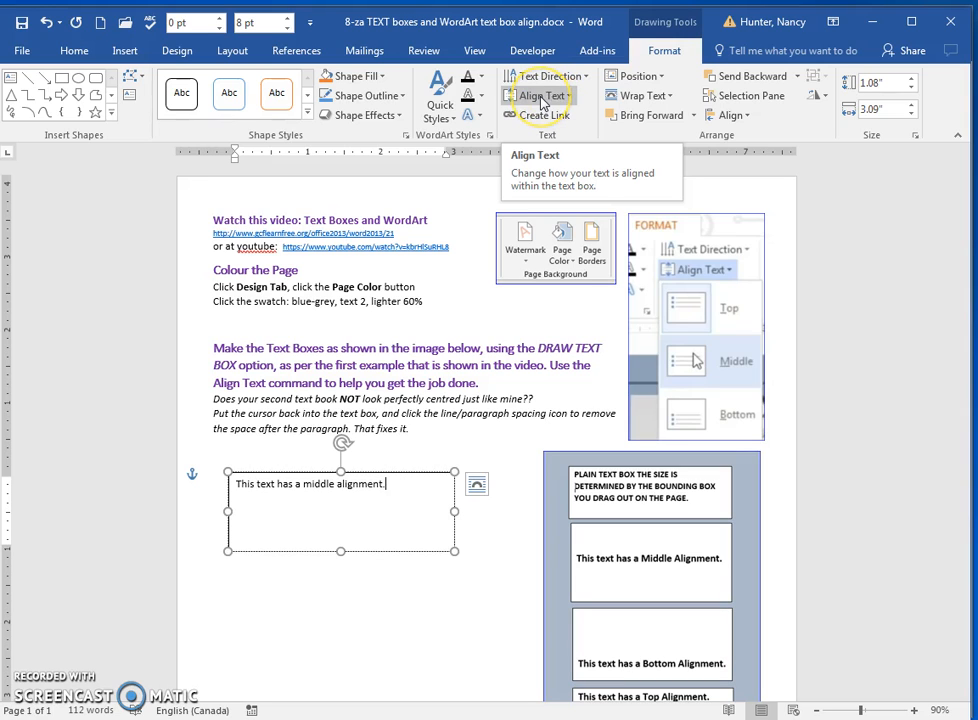
mouse_move(730, 114)
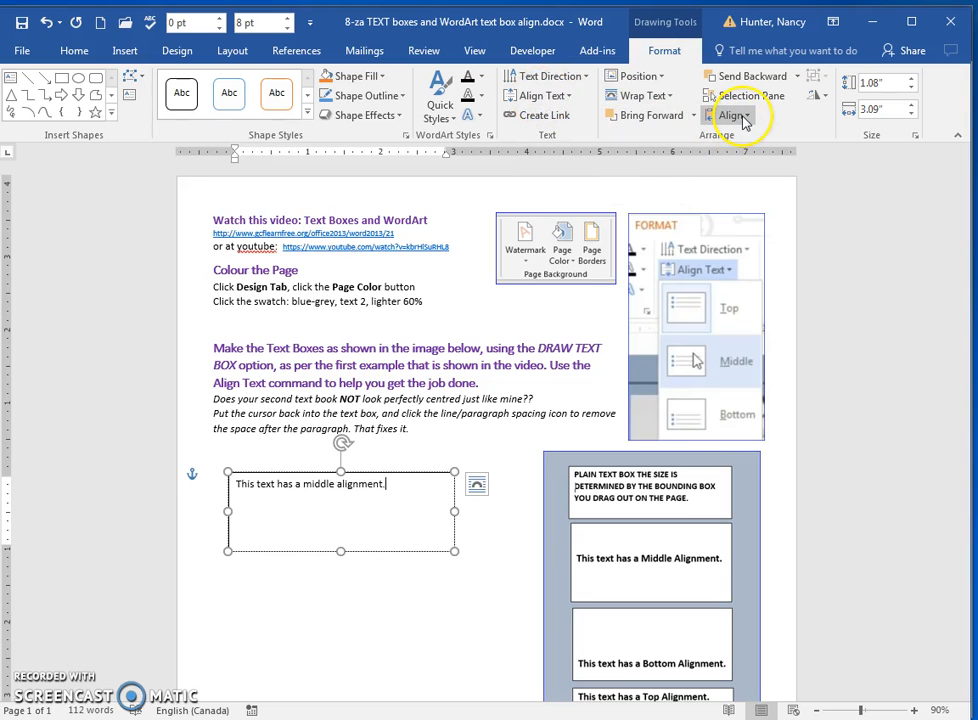
mouse_move(732, 114)
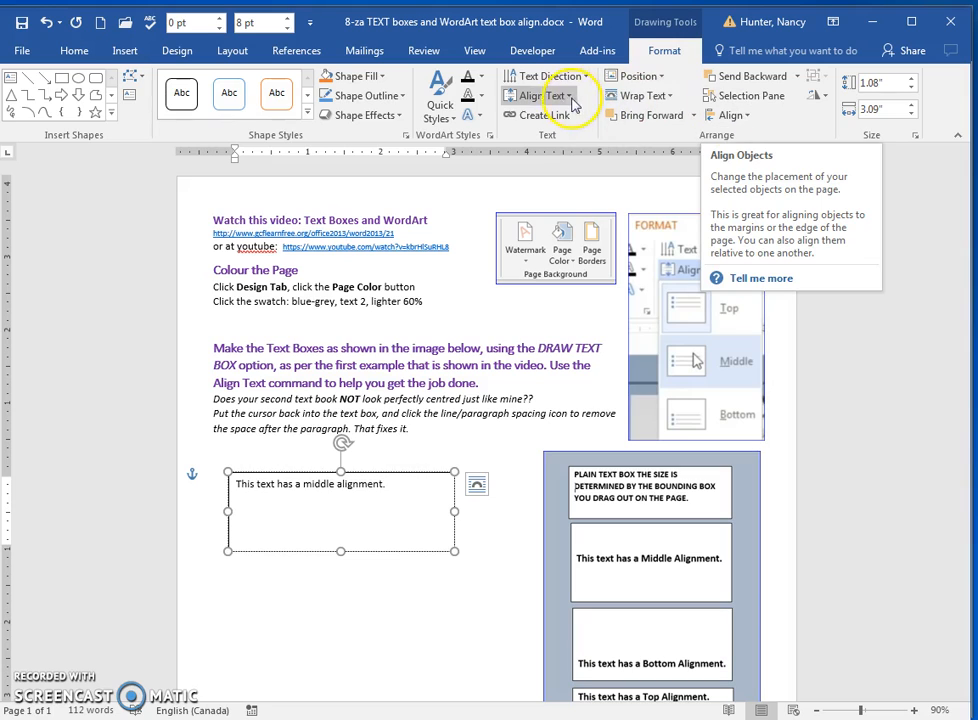
click(540, 96)
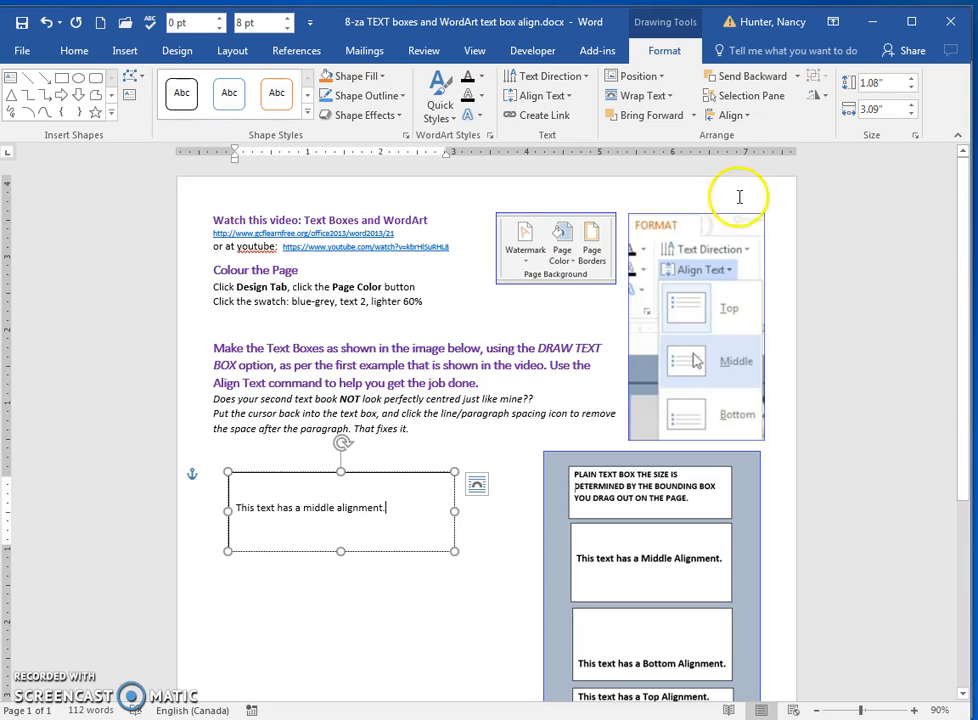
click(732, 114)
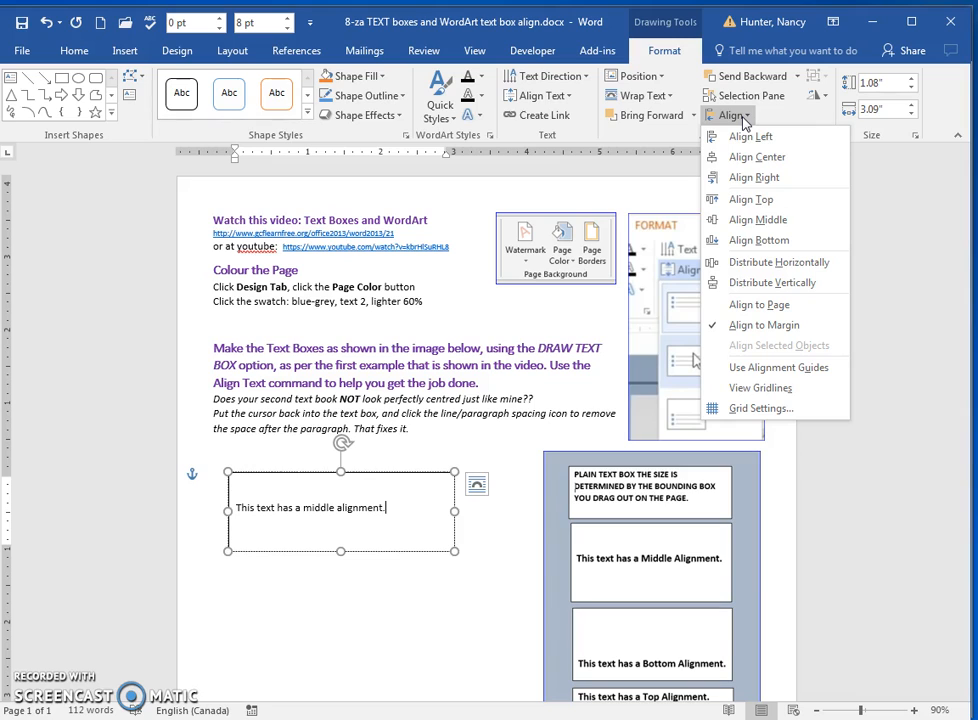
mouse_move(752, 136)
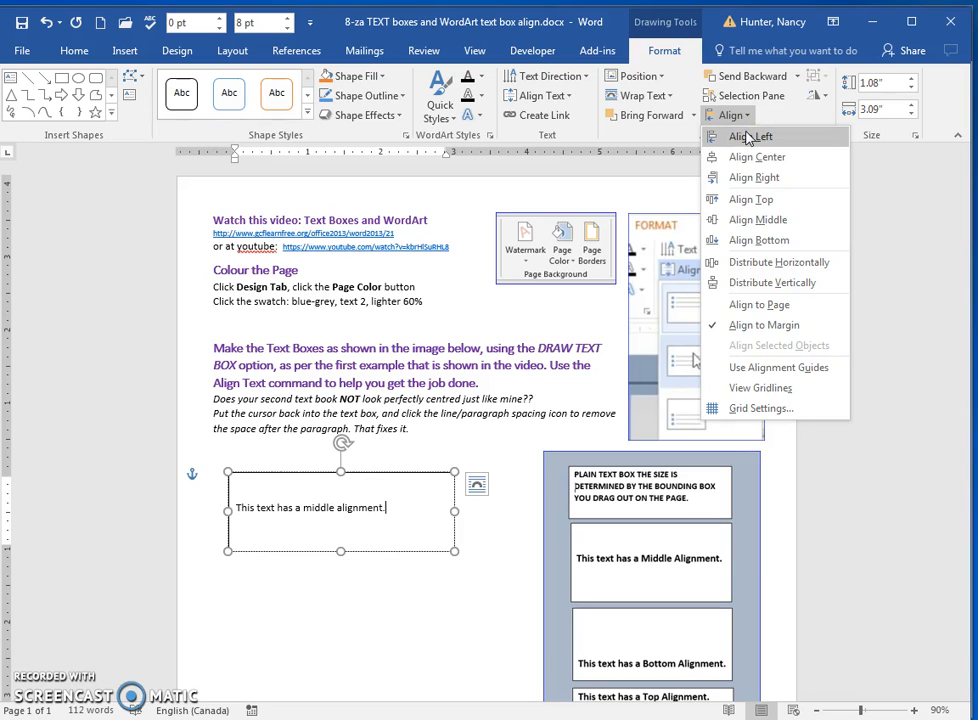
mouse_move(752, 136)
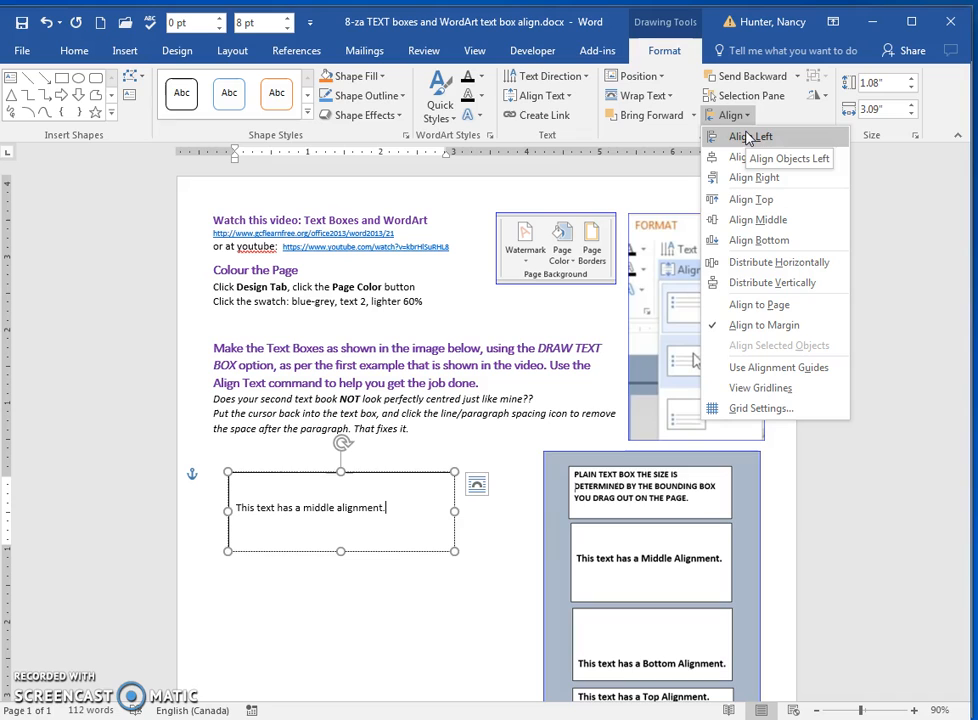
mouse_move(754, 176)
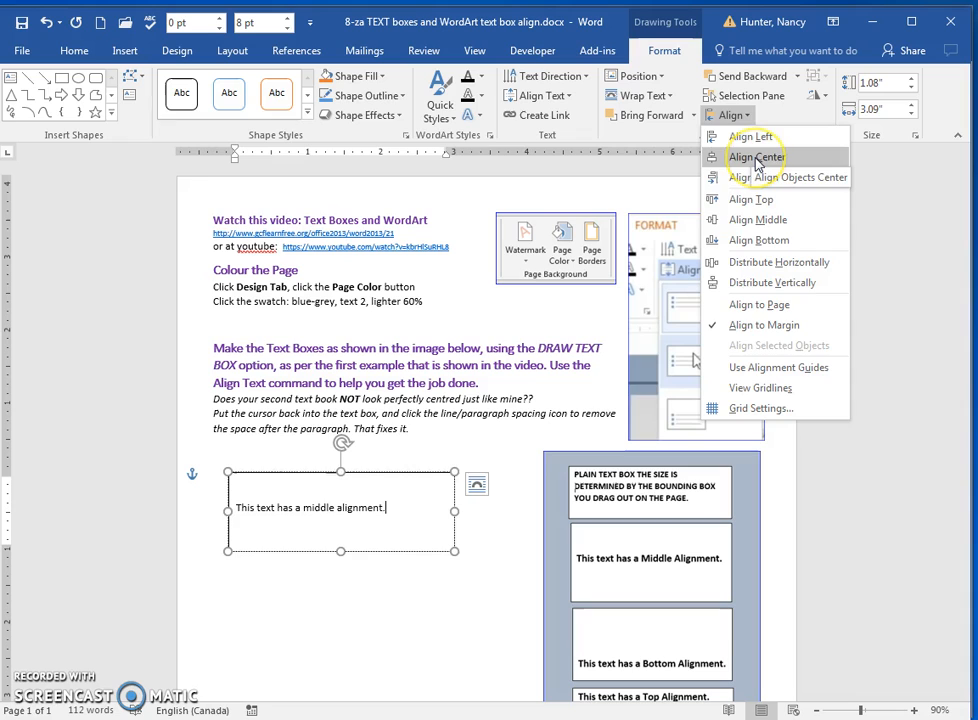
Align the text box to the horizontal centre of the page
click(756, 156)
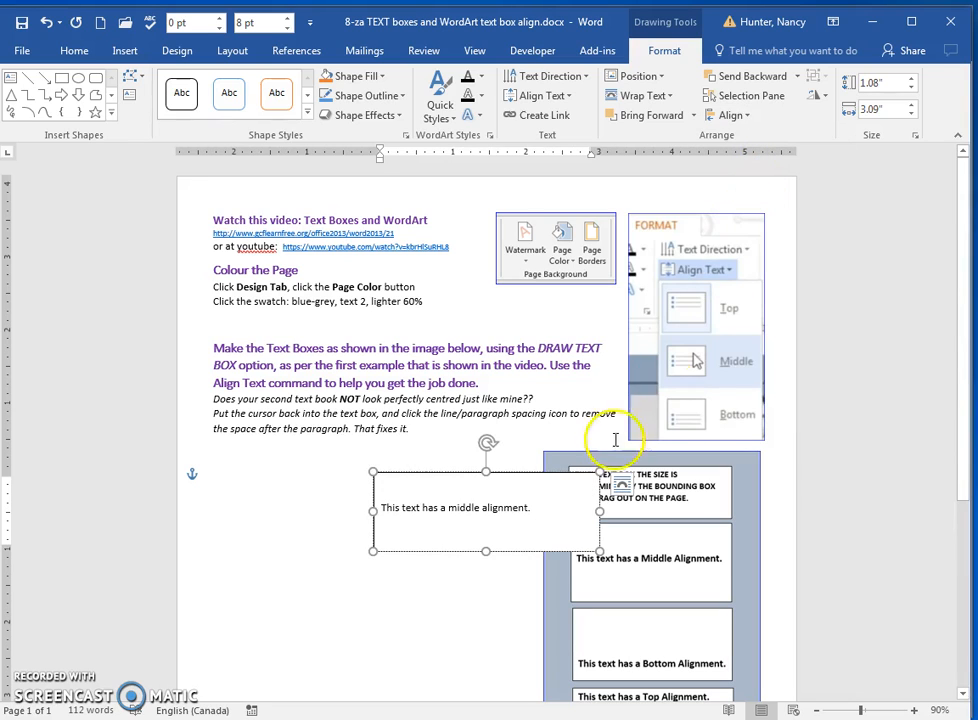
mouse_move(416, 544)
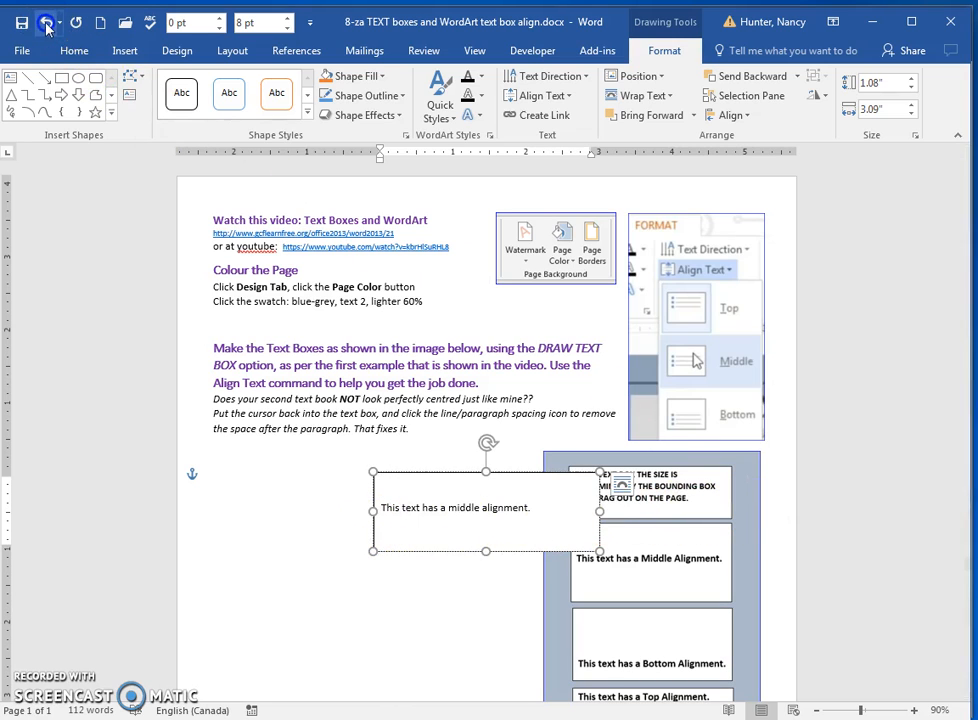
Move the text box back to its original spot and centre its sentence inside the box
drag(484, 508, 340, 508)
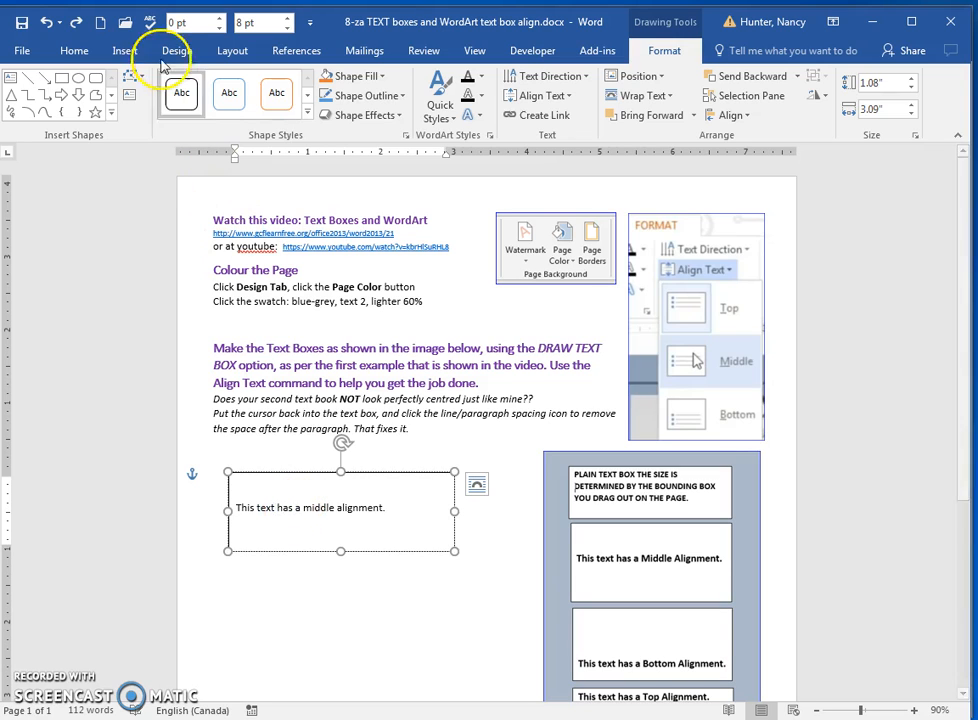
click(74, 50)
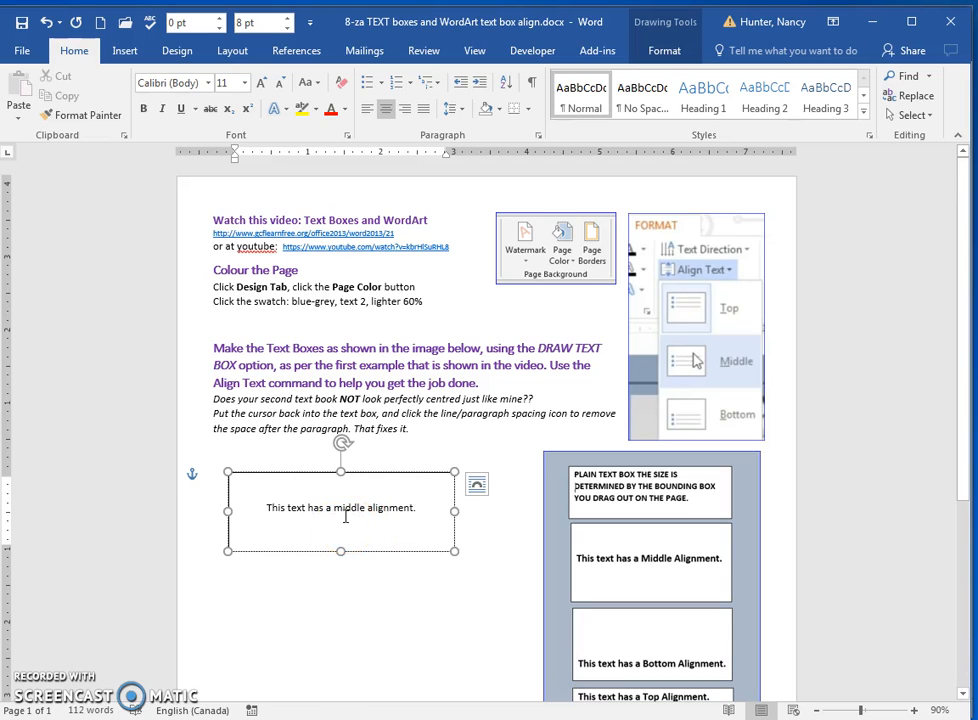
Reduce the Spacing After of the text box's paragraph to 0 pt
click(228, 50)
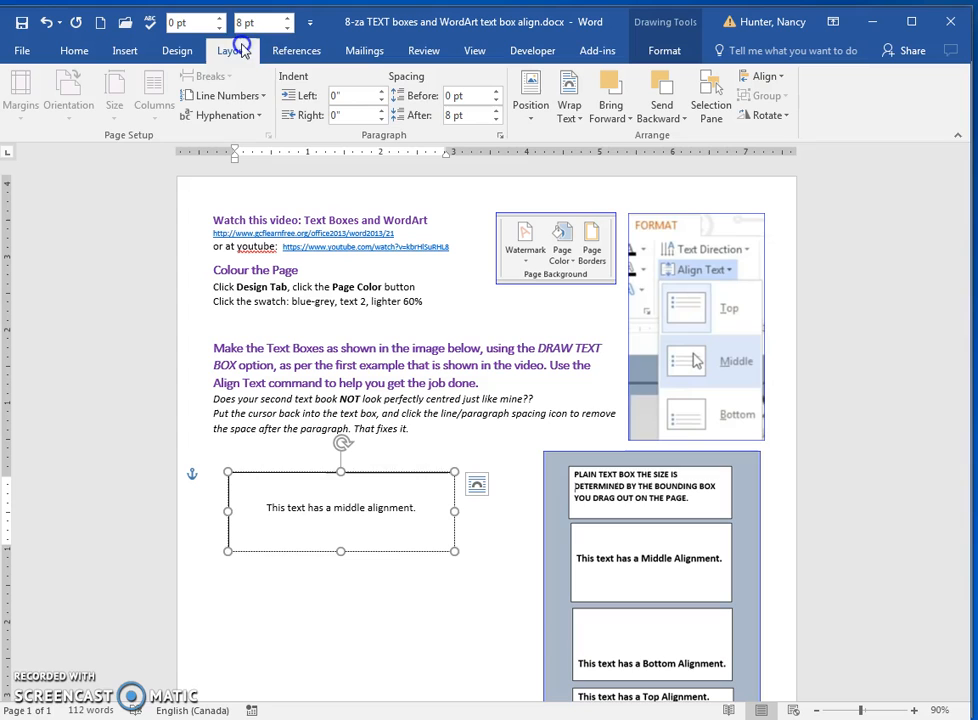
mouse_move(448, 114)
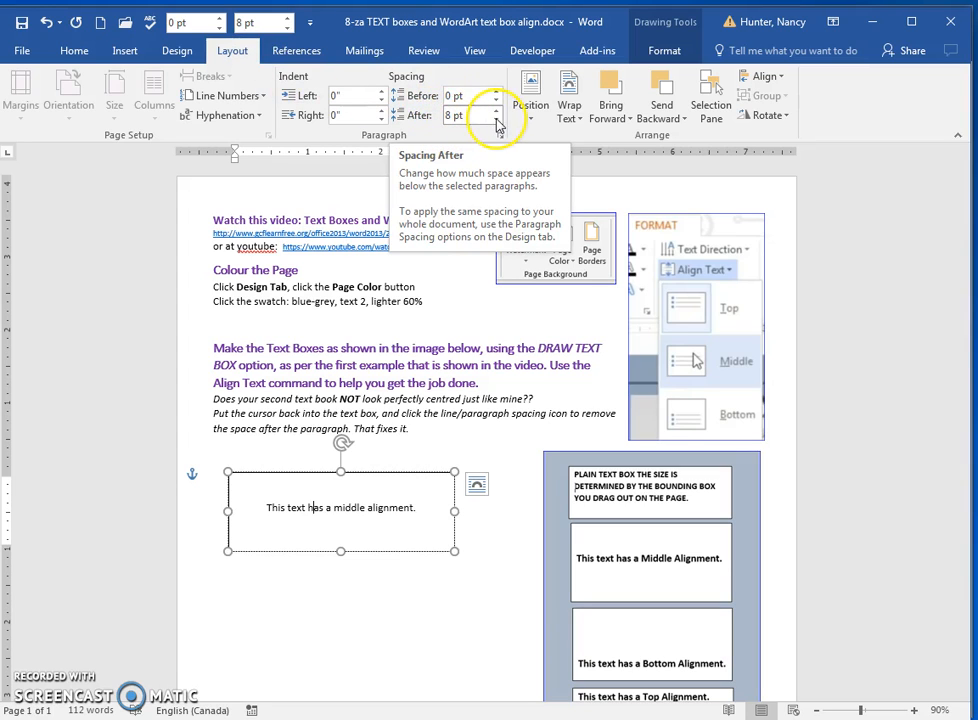
click(494, 120)
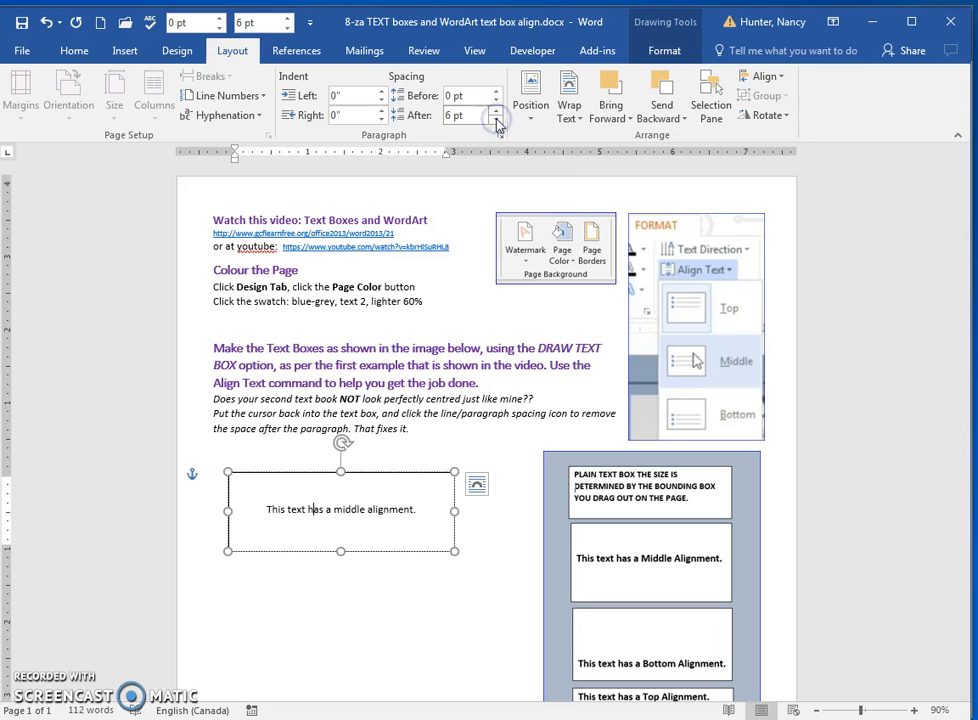
click(494, 120)
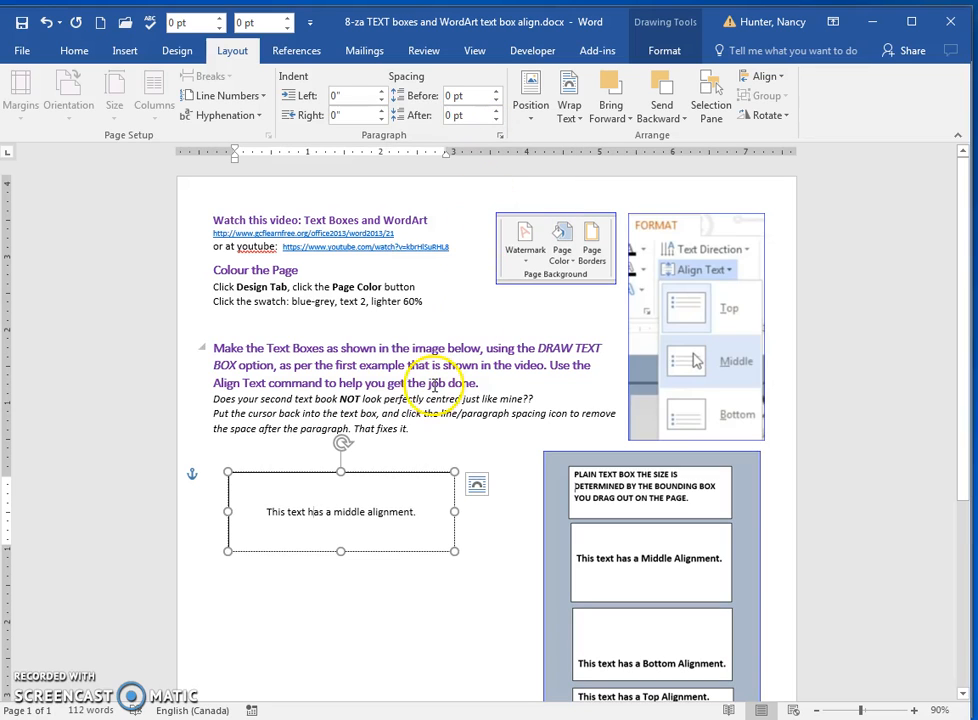